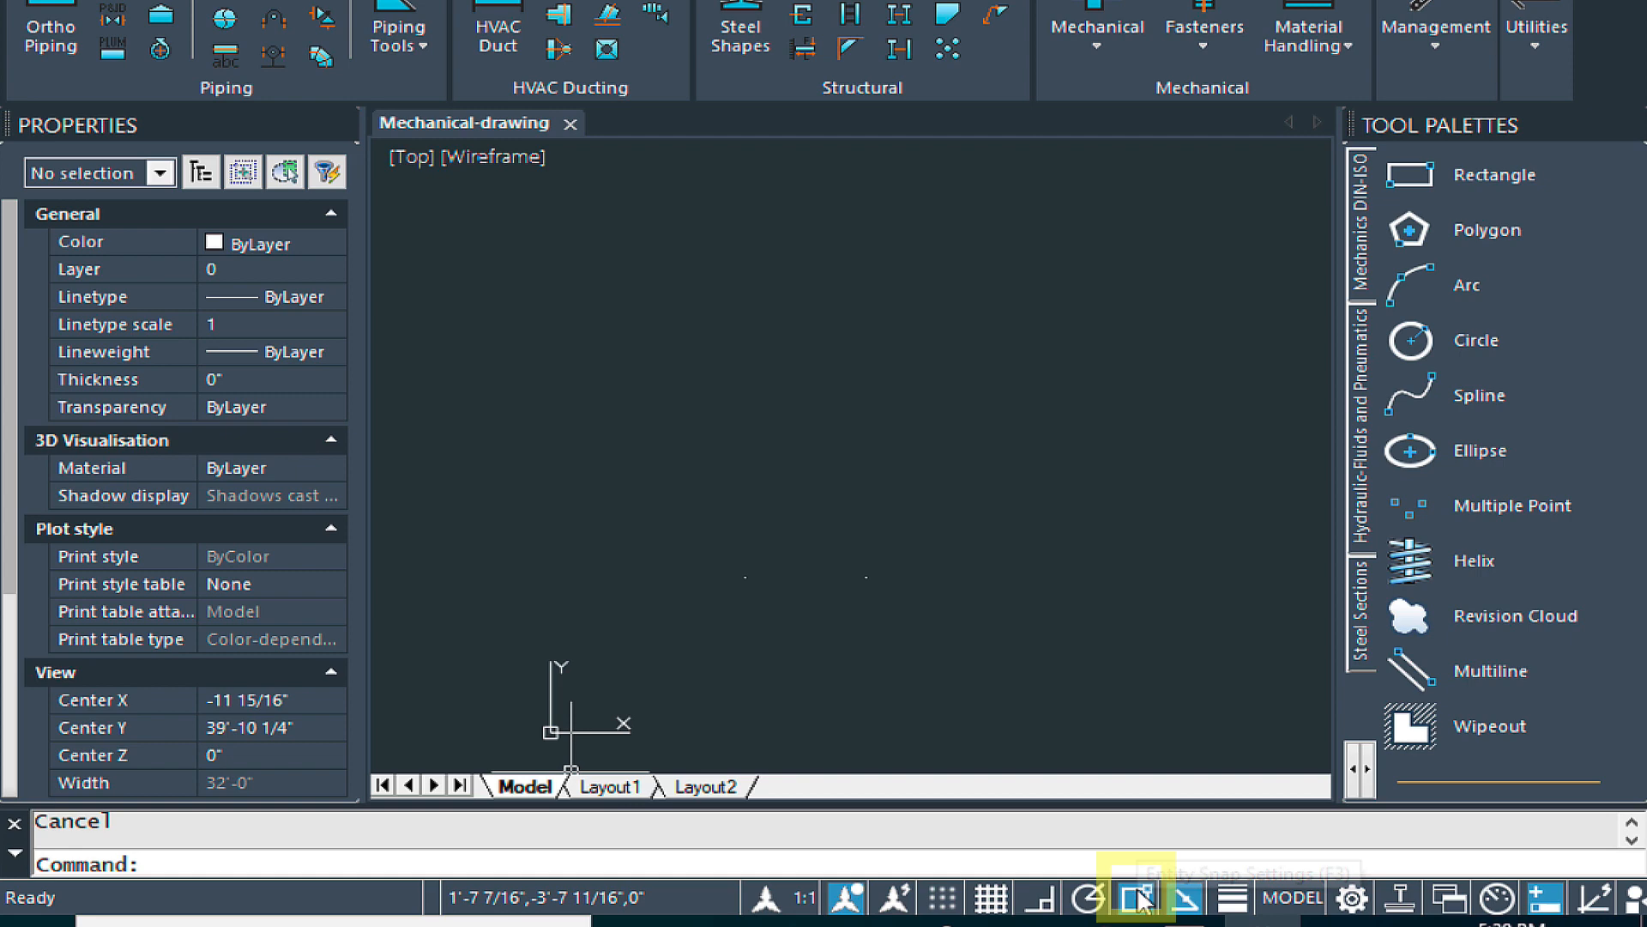
- Review the entity snap settings with Endpoint and Midpoint snapping enabled
click(1133, 896)
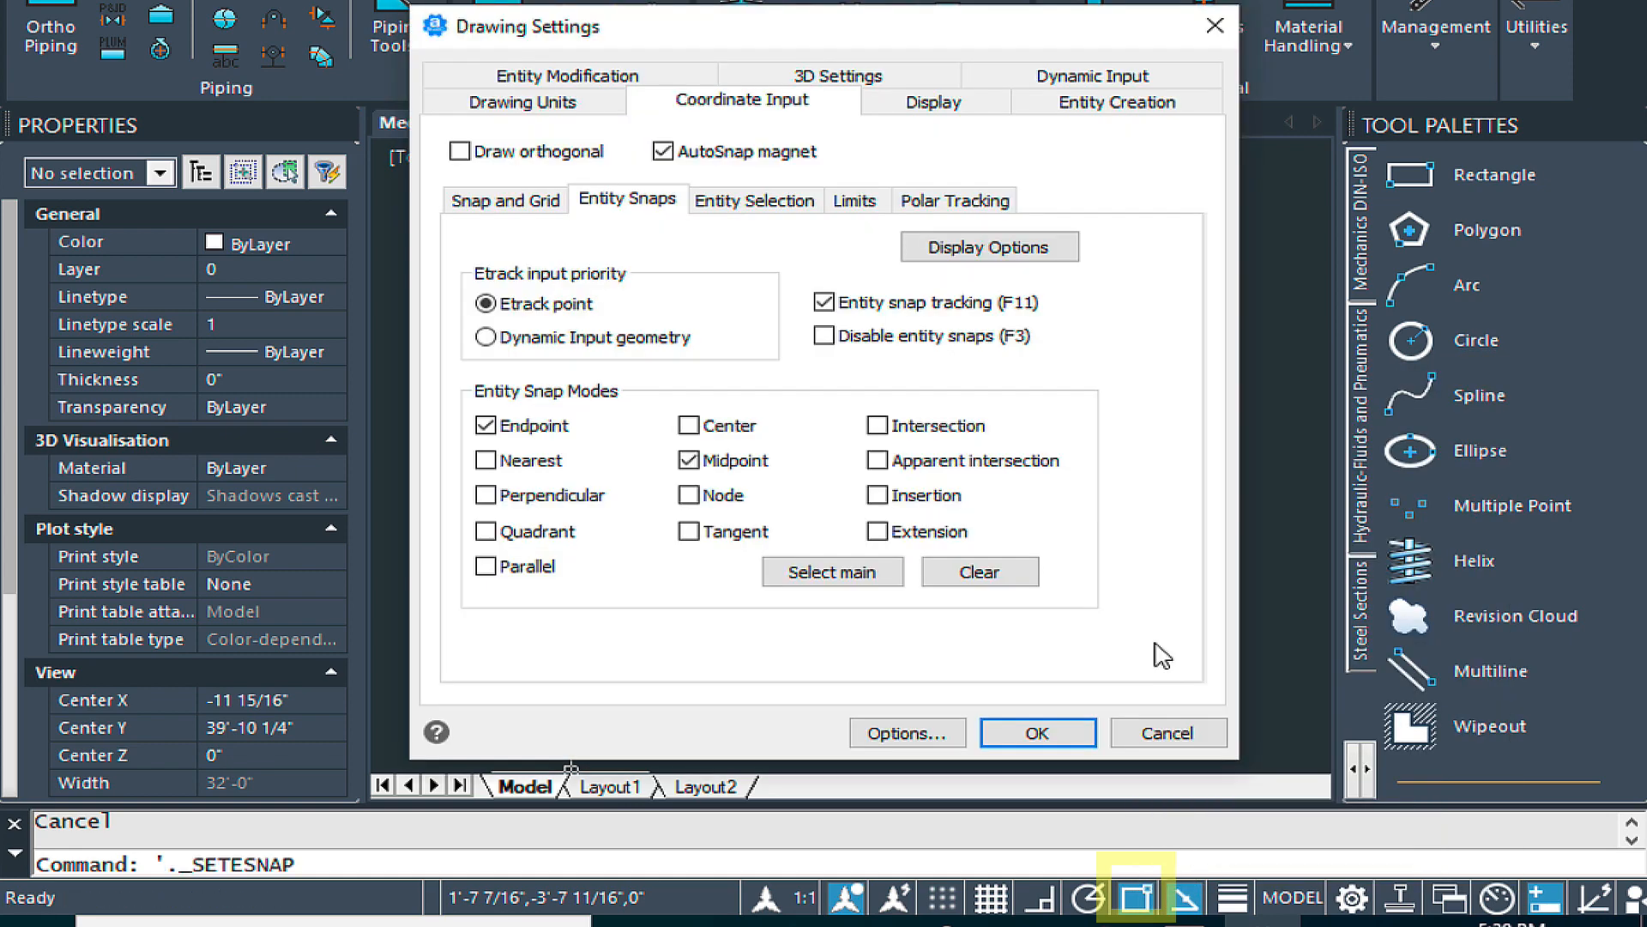
click(1037, 731)
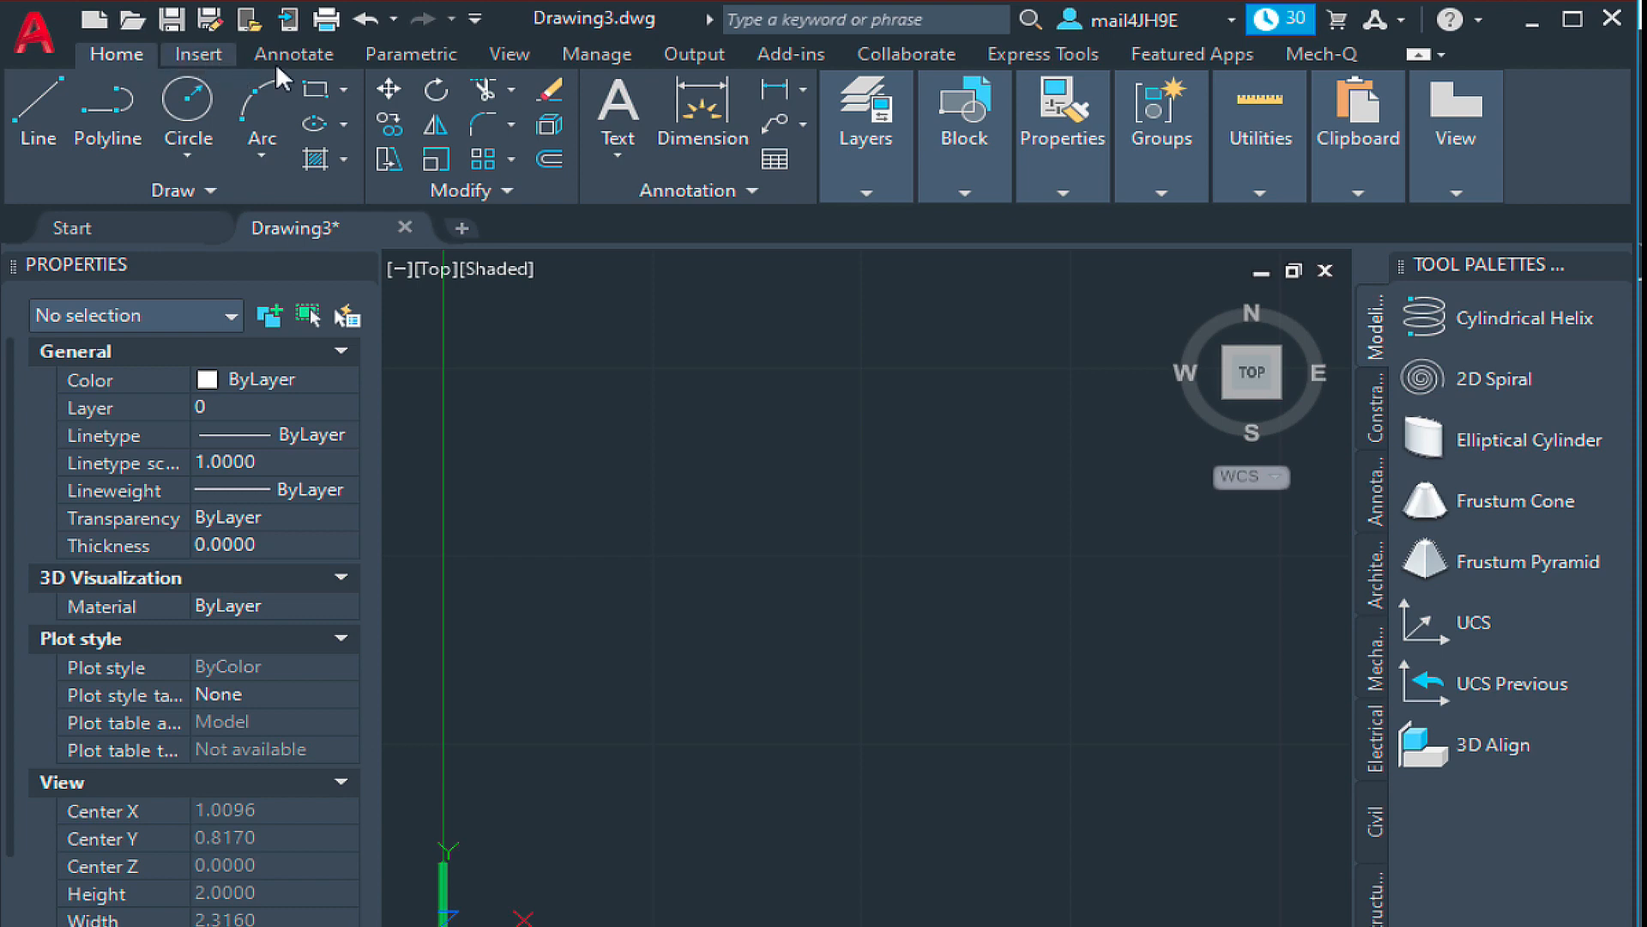
mouse_move(508, 54)
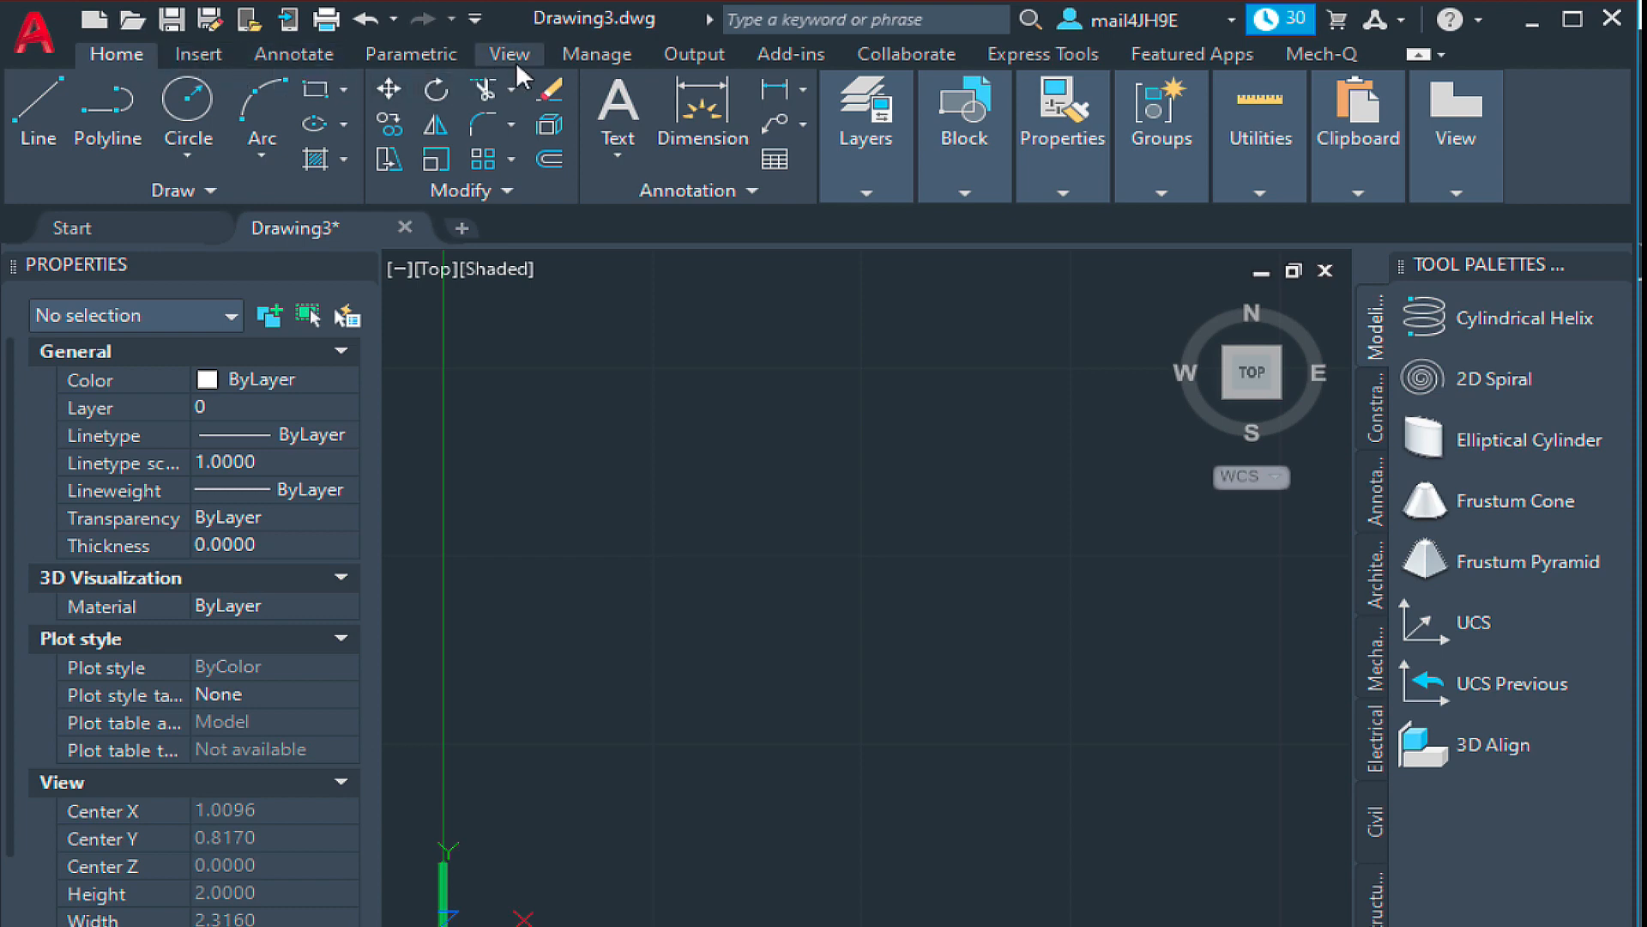
mouse_move(532, 84)
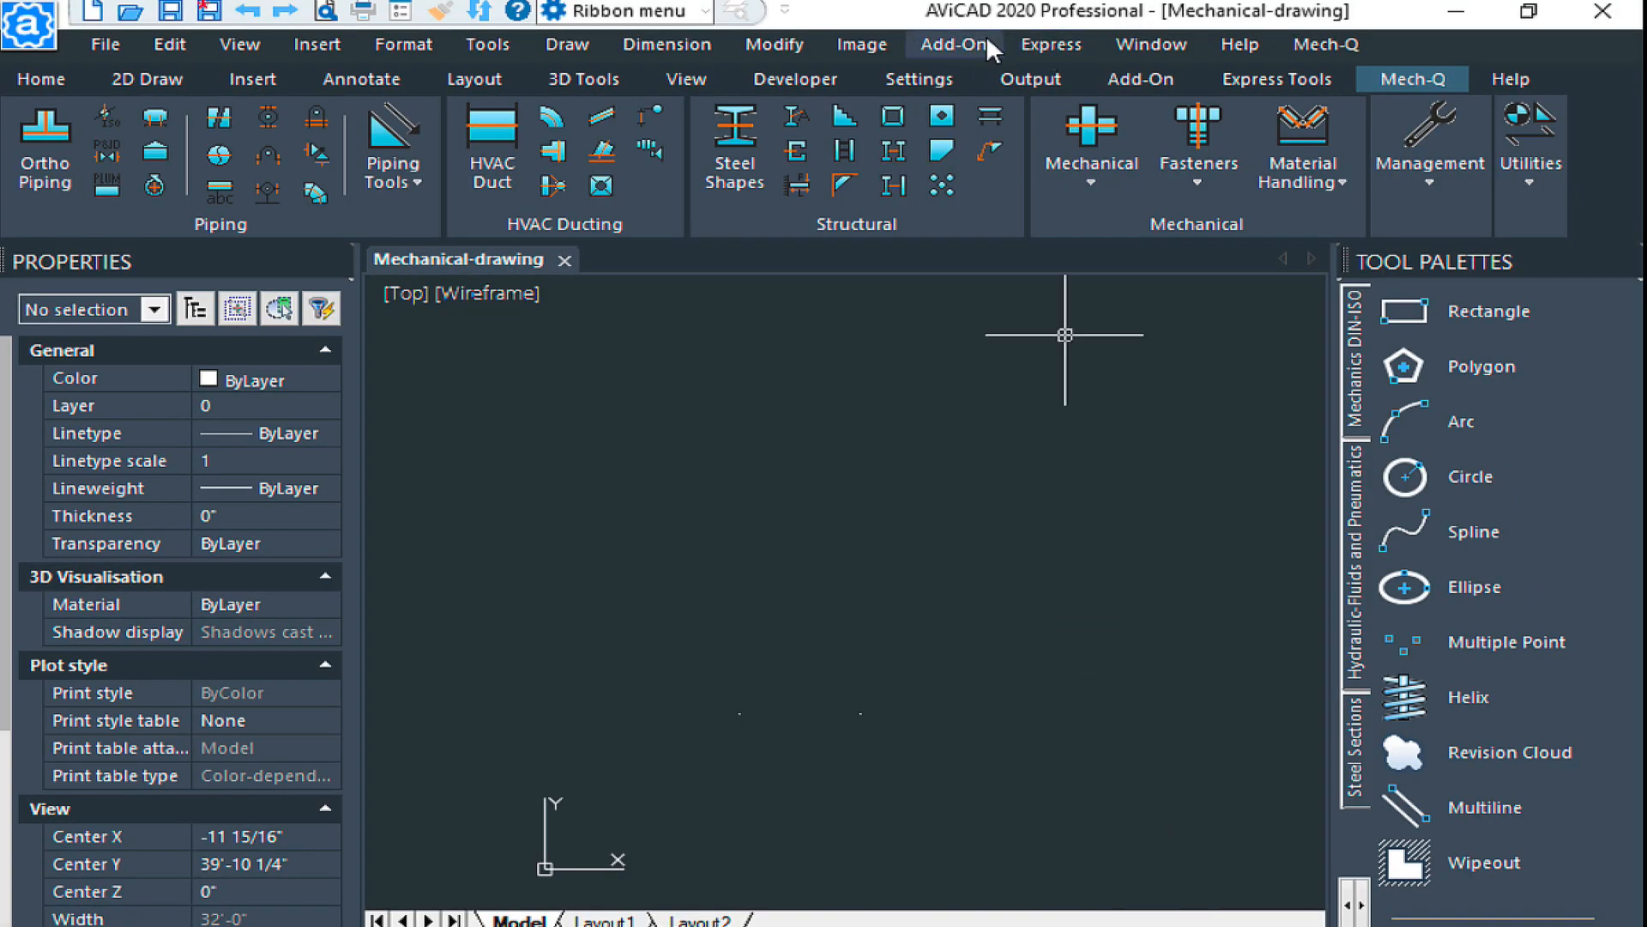
click(1050, 45)
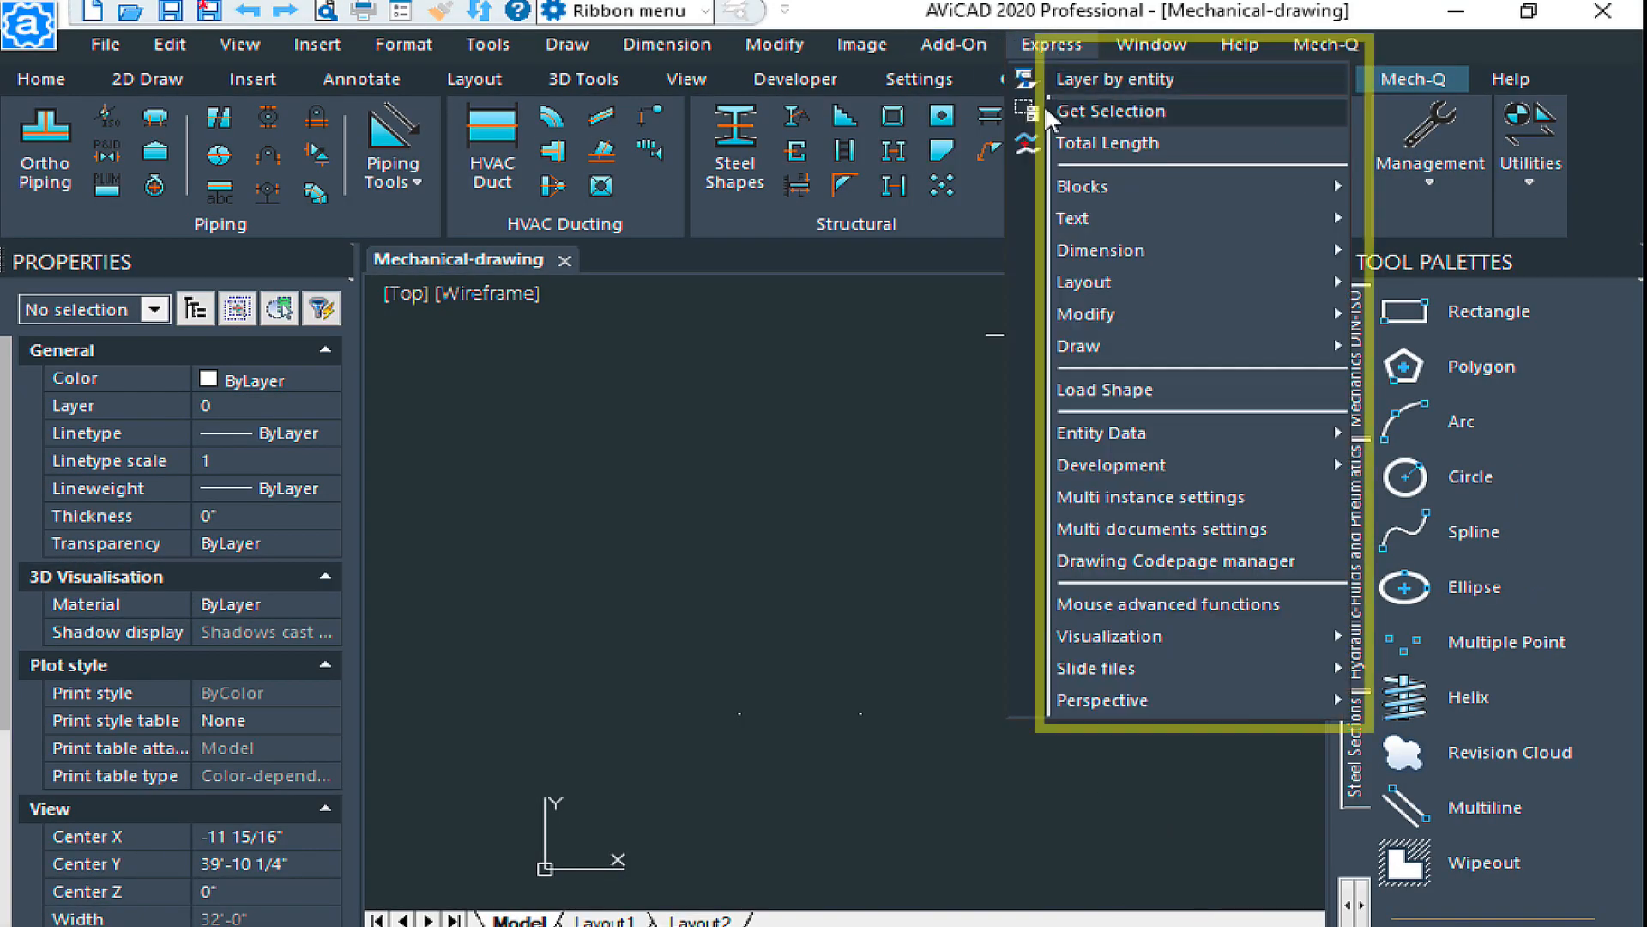
mouse_move(975, 348)
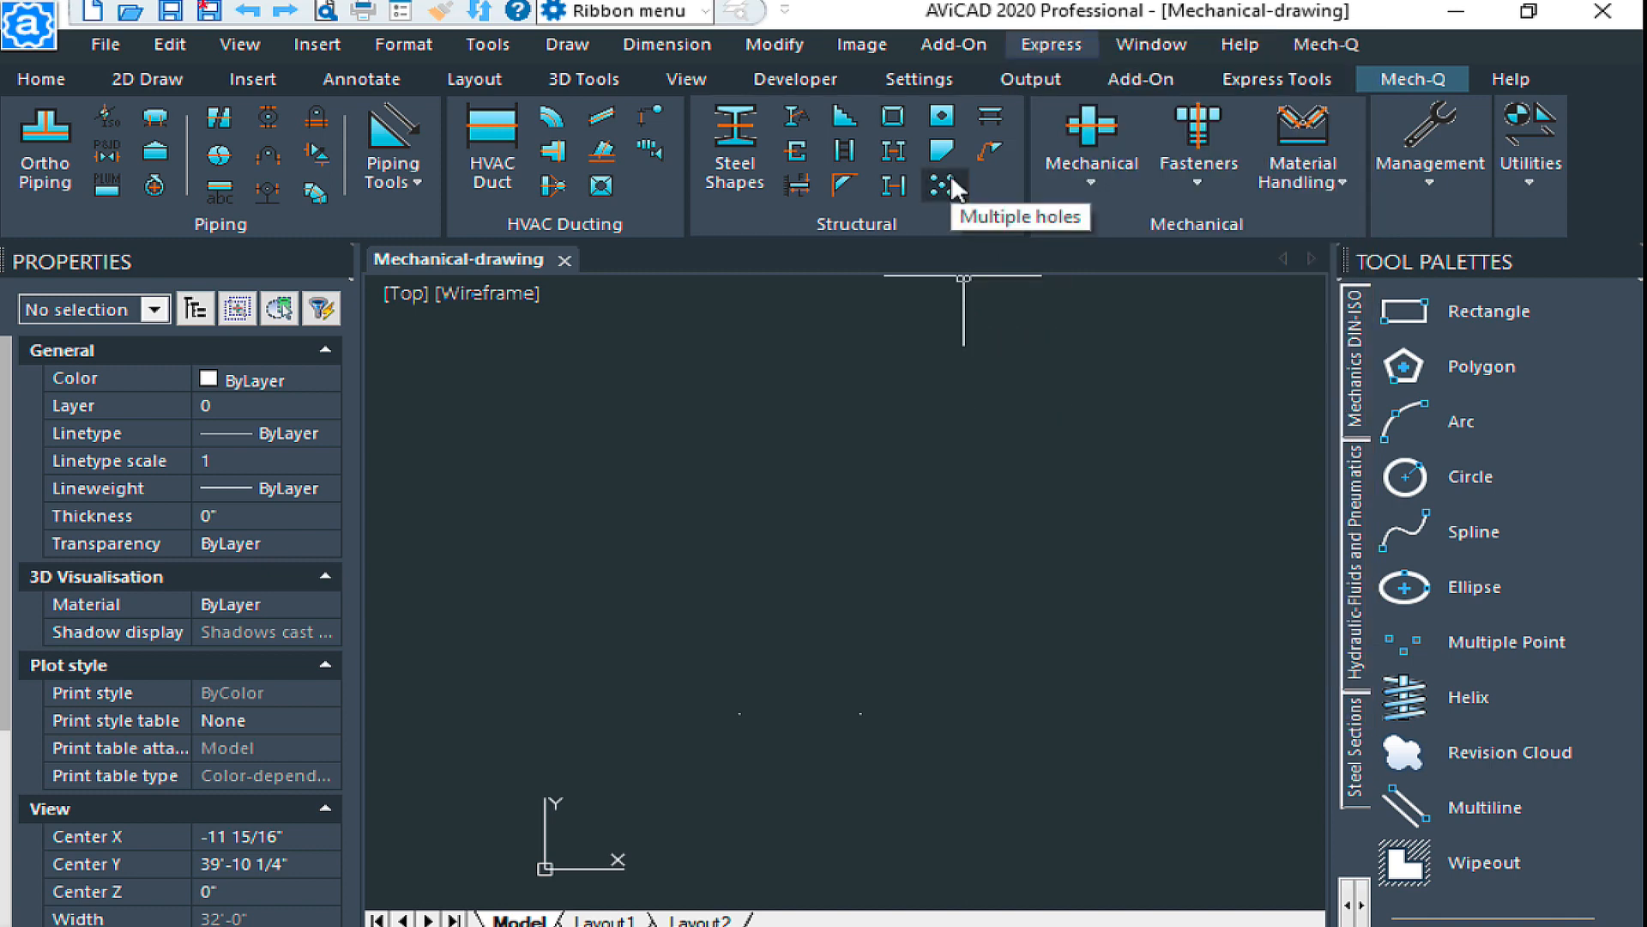
click(485, 45)
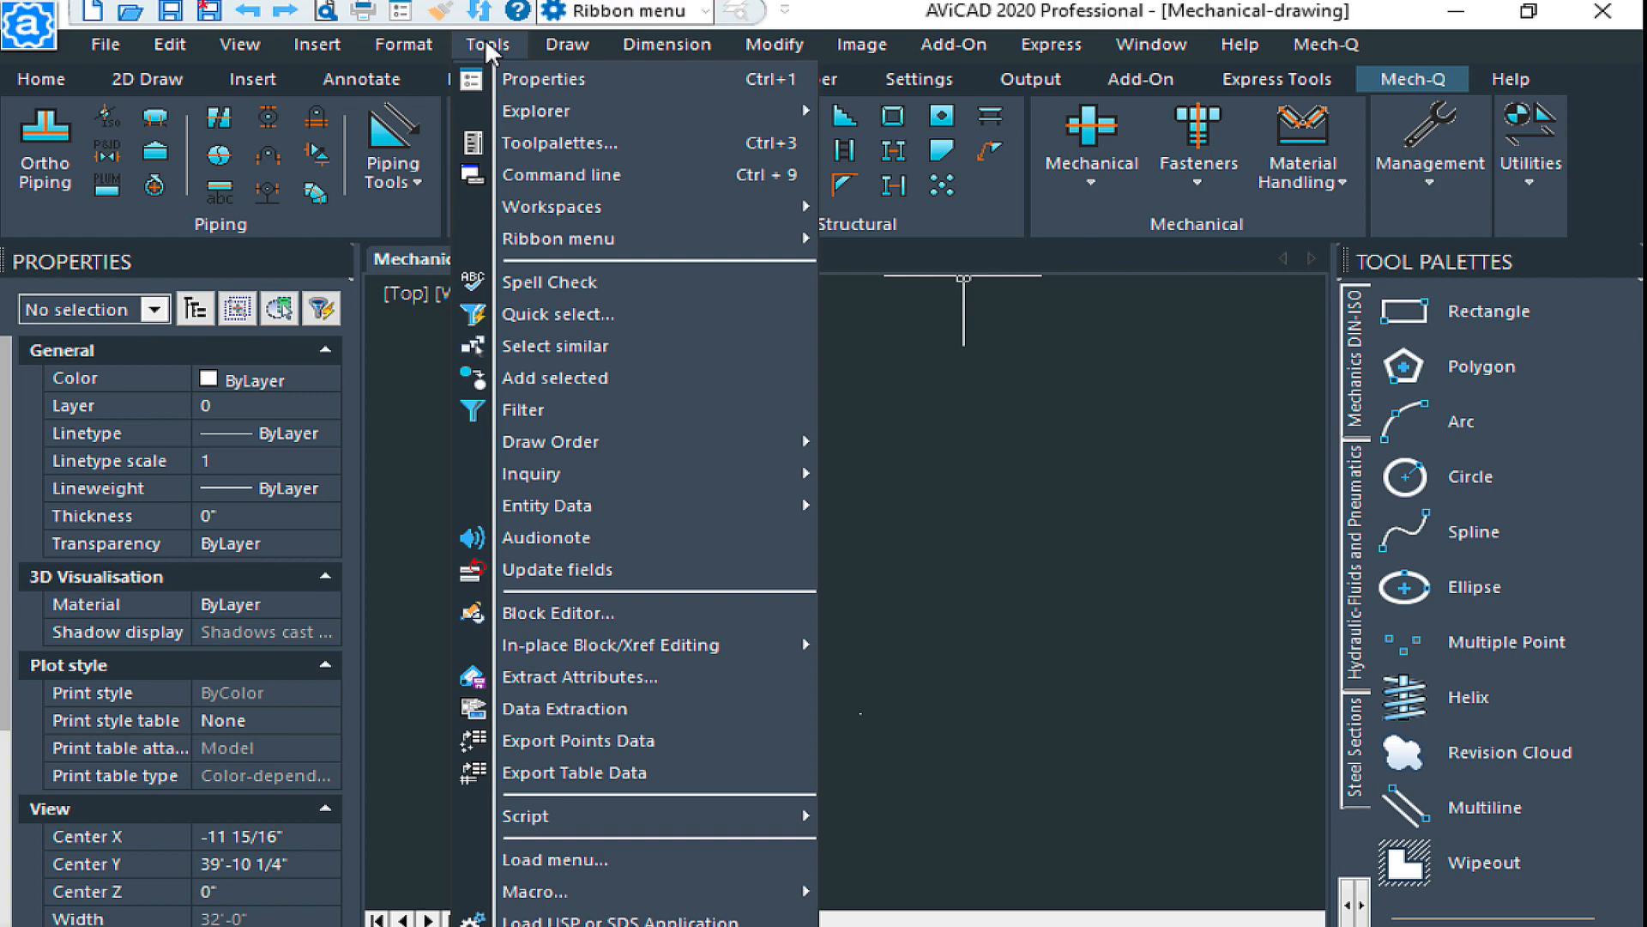
scroll(down, 3)
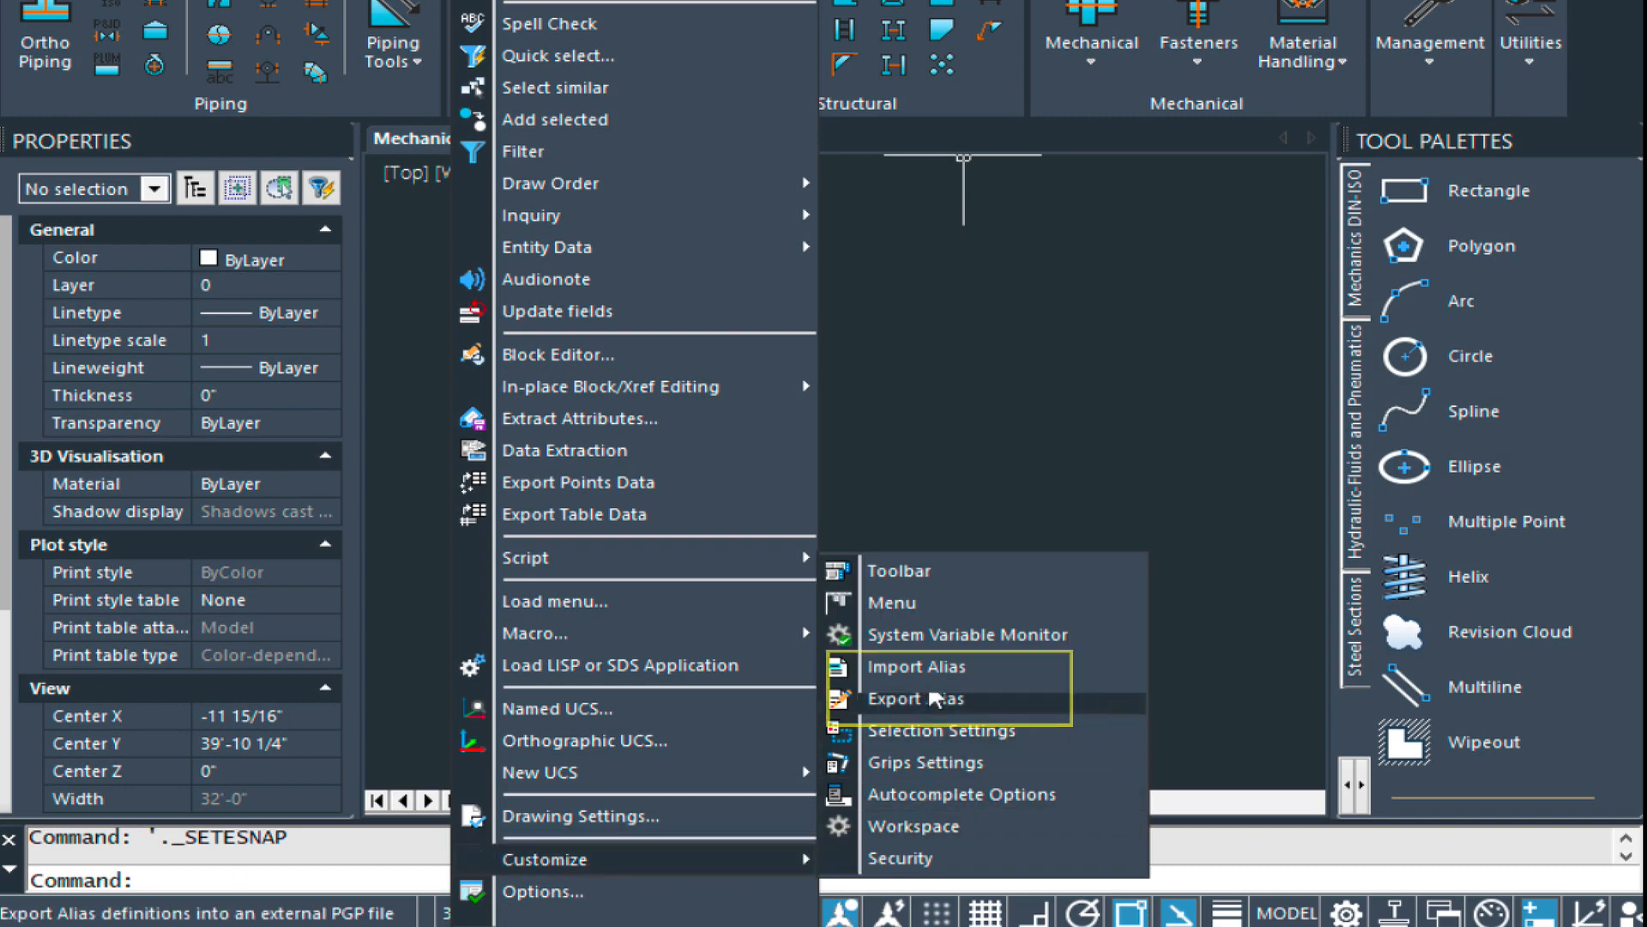
mouse_move(925, 698)
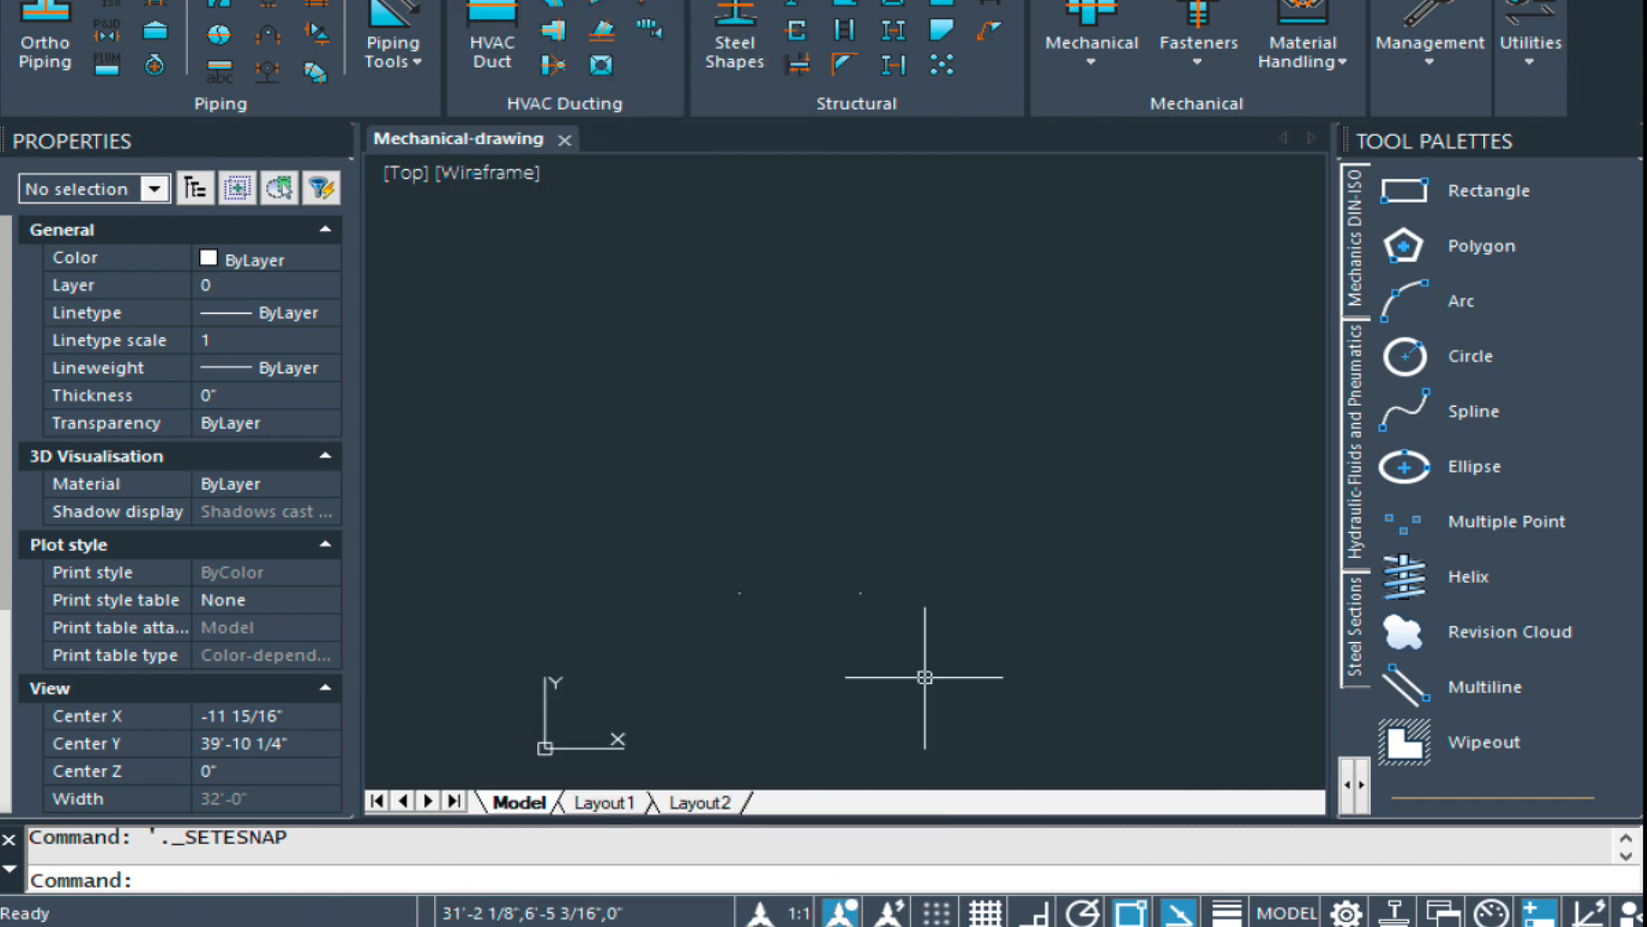
- Dismiss the Customize User Interface window (CUI) and show the duct layout layers via -LA
text(CUI)
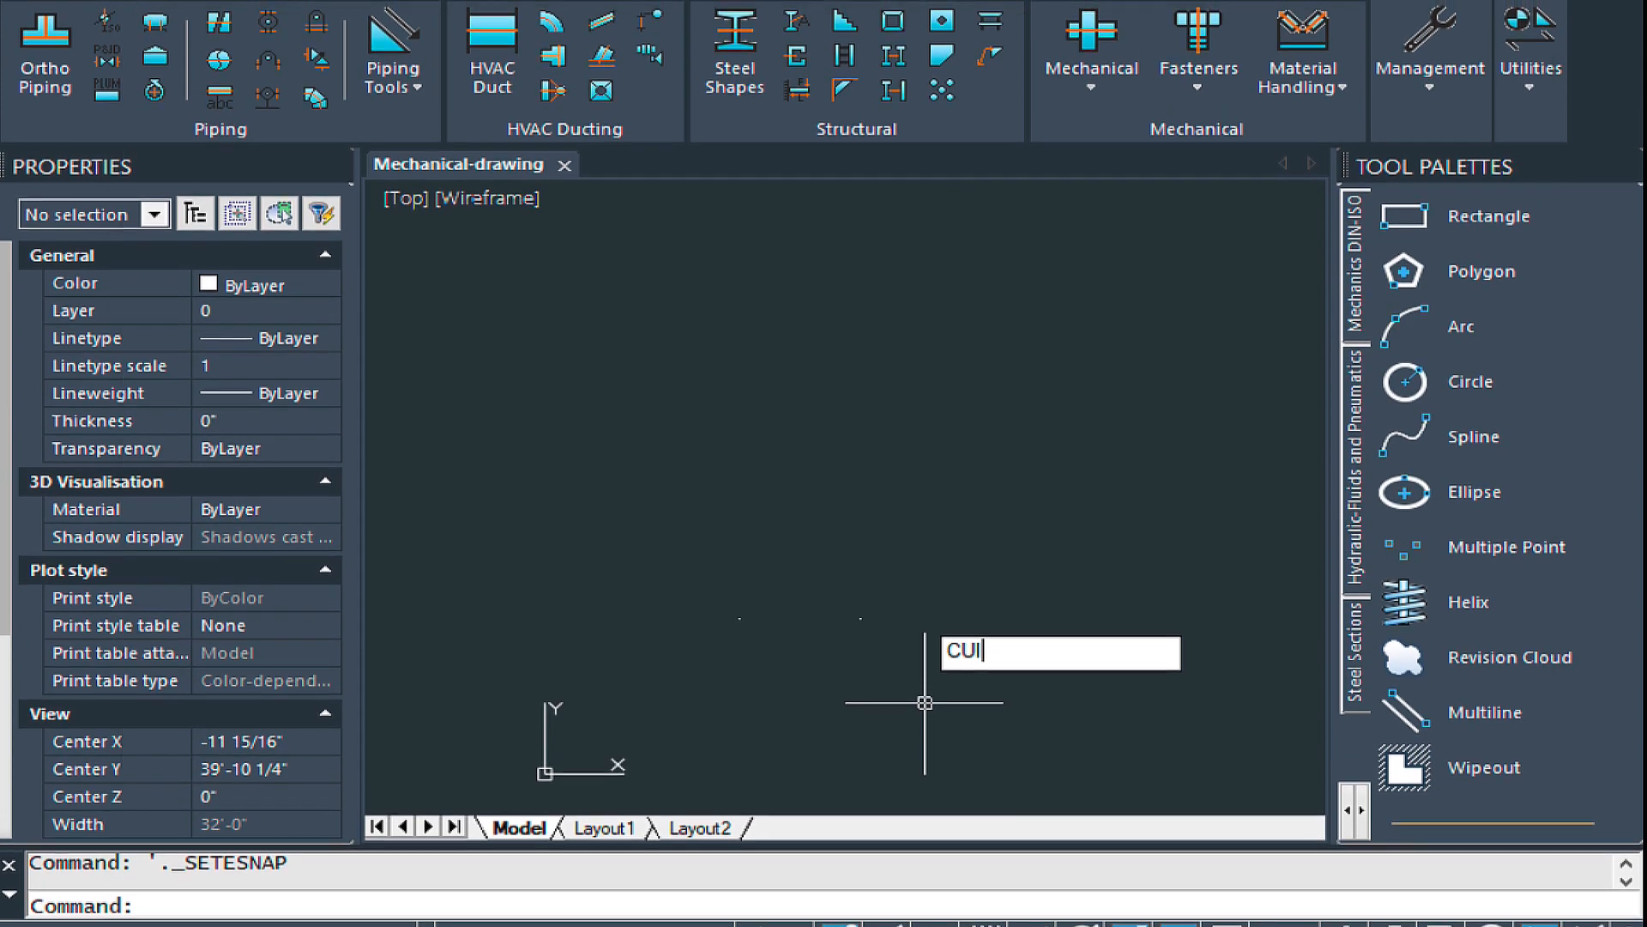
key(Return)
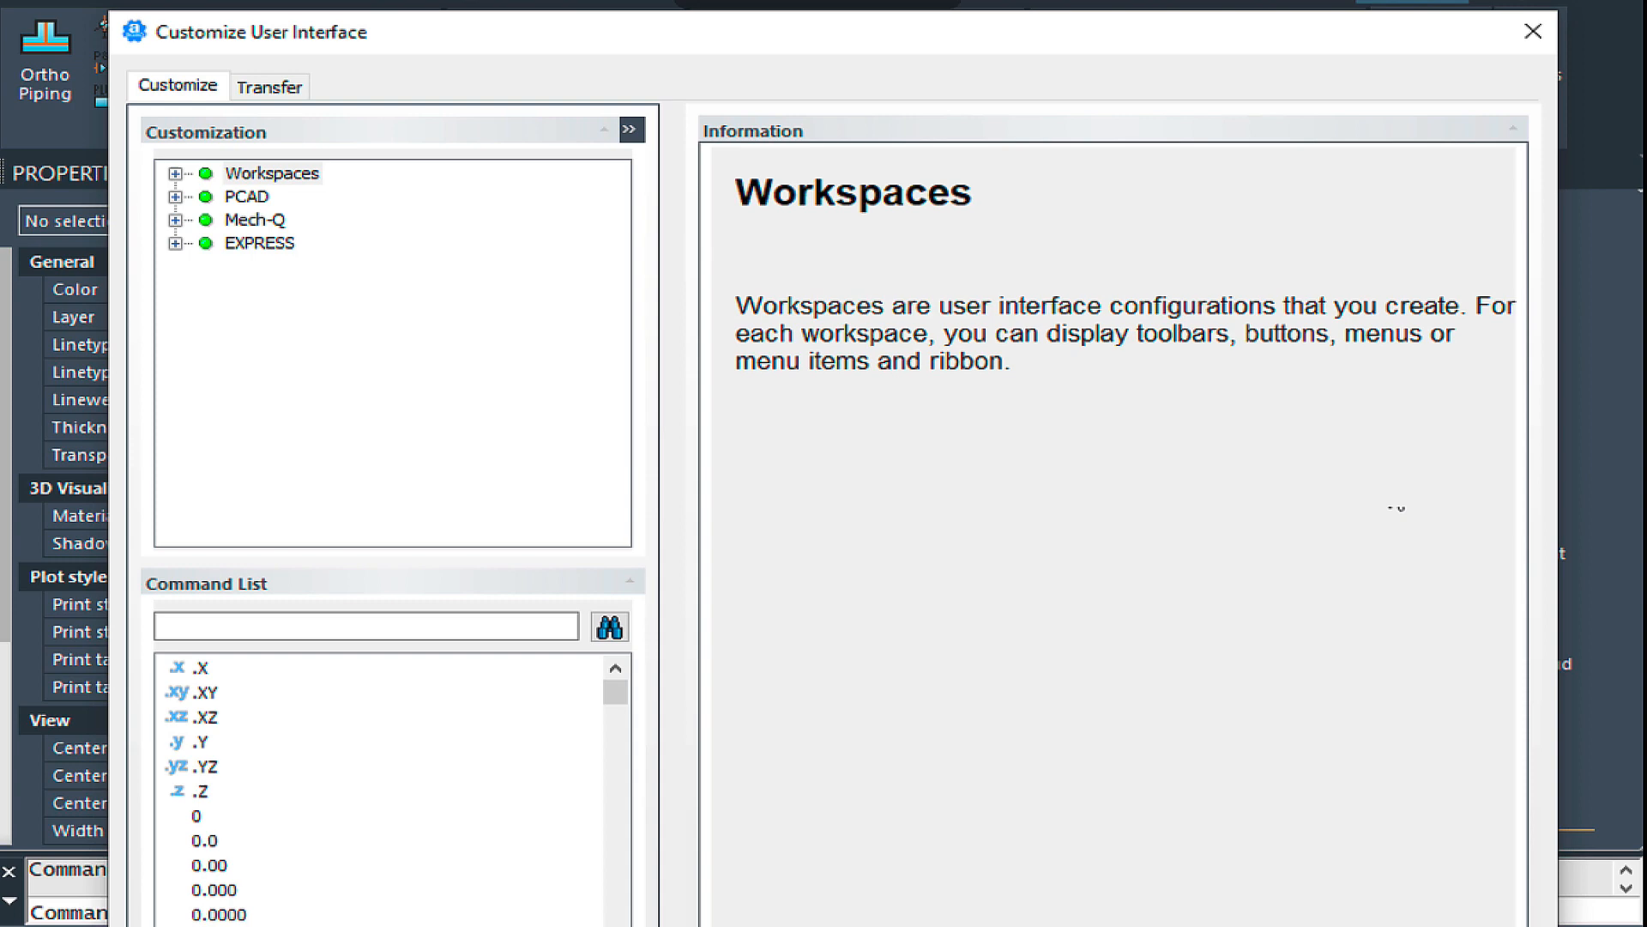
click(1531, 31)
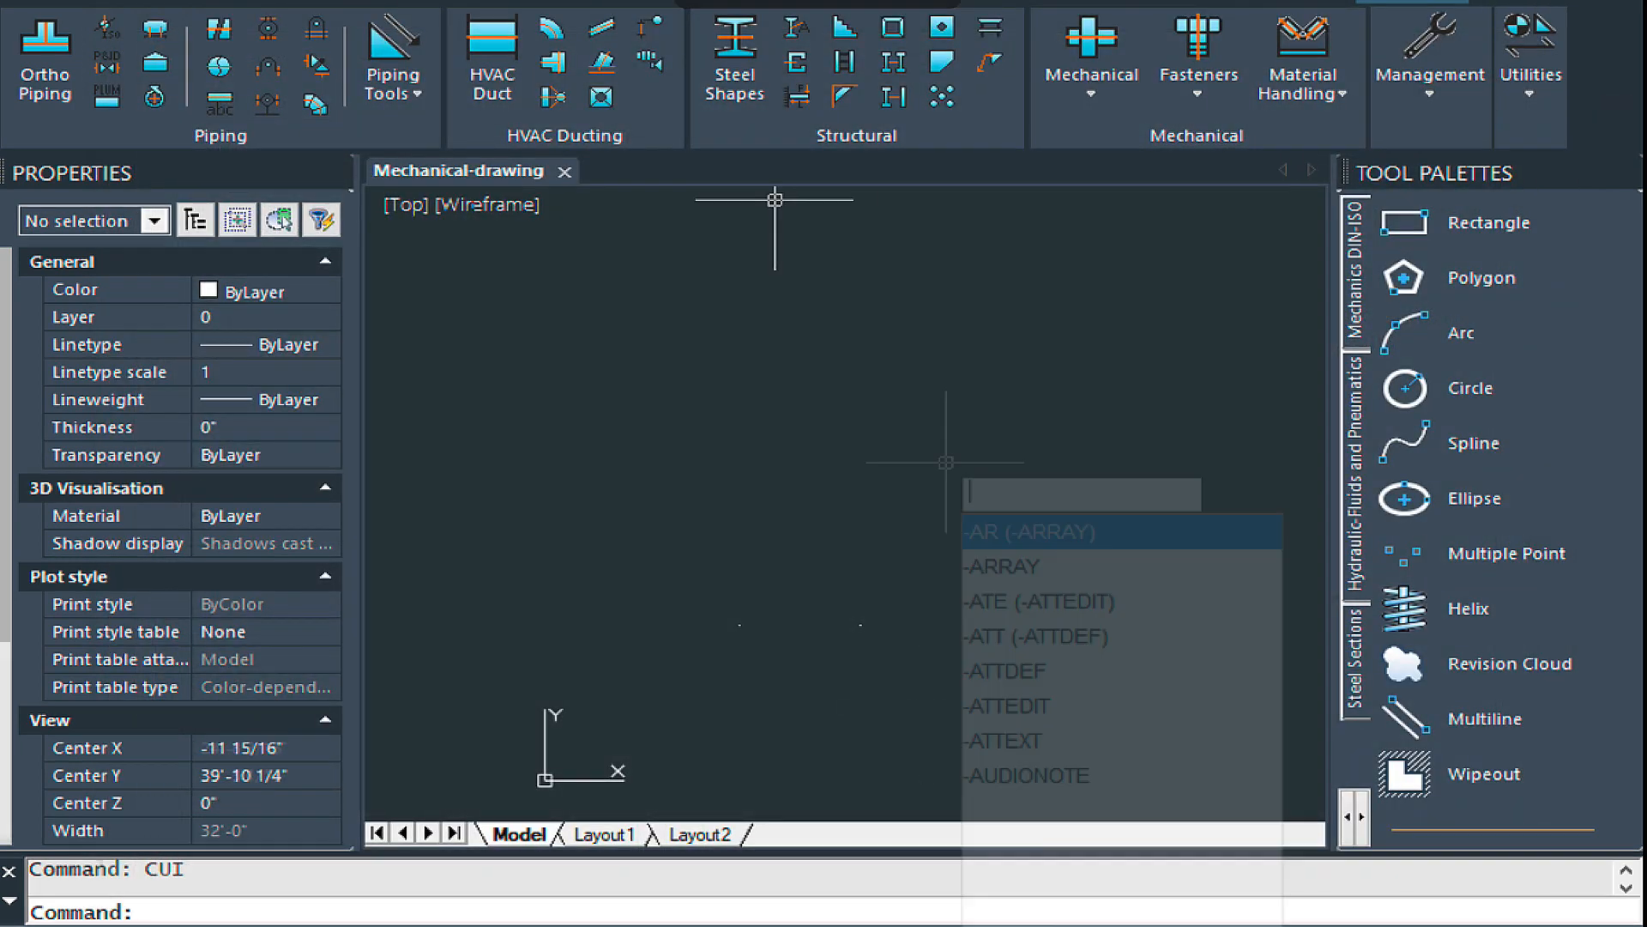
text(-LA)
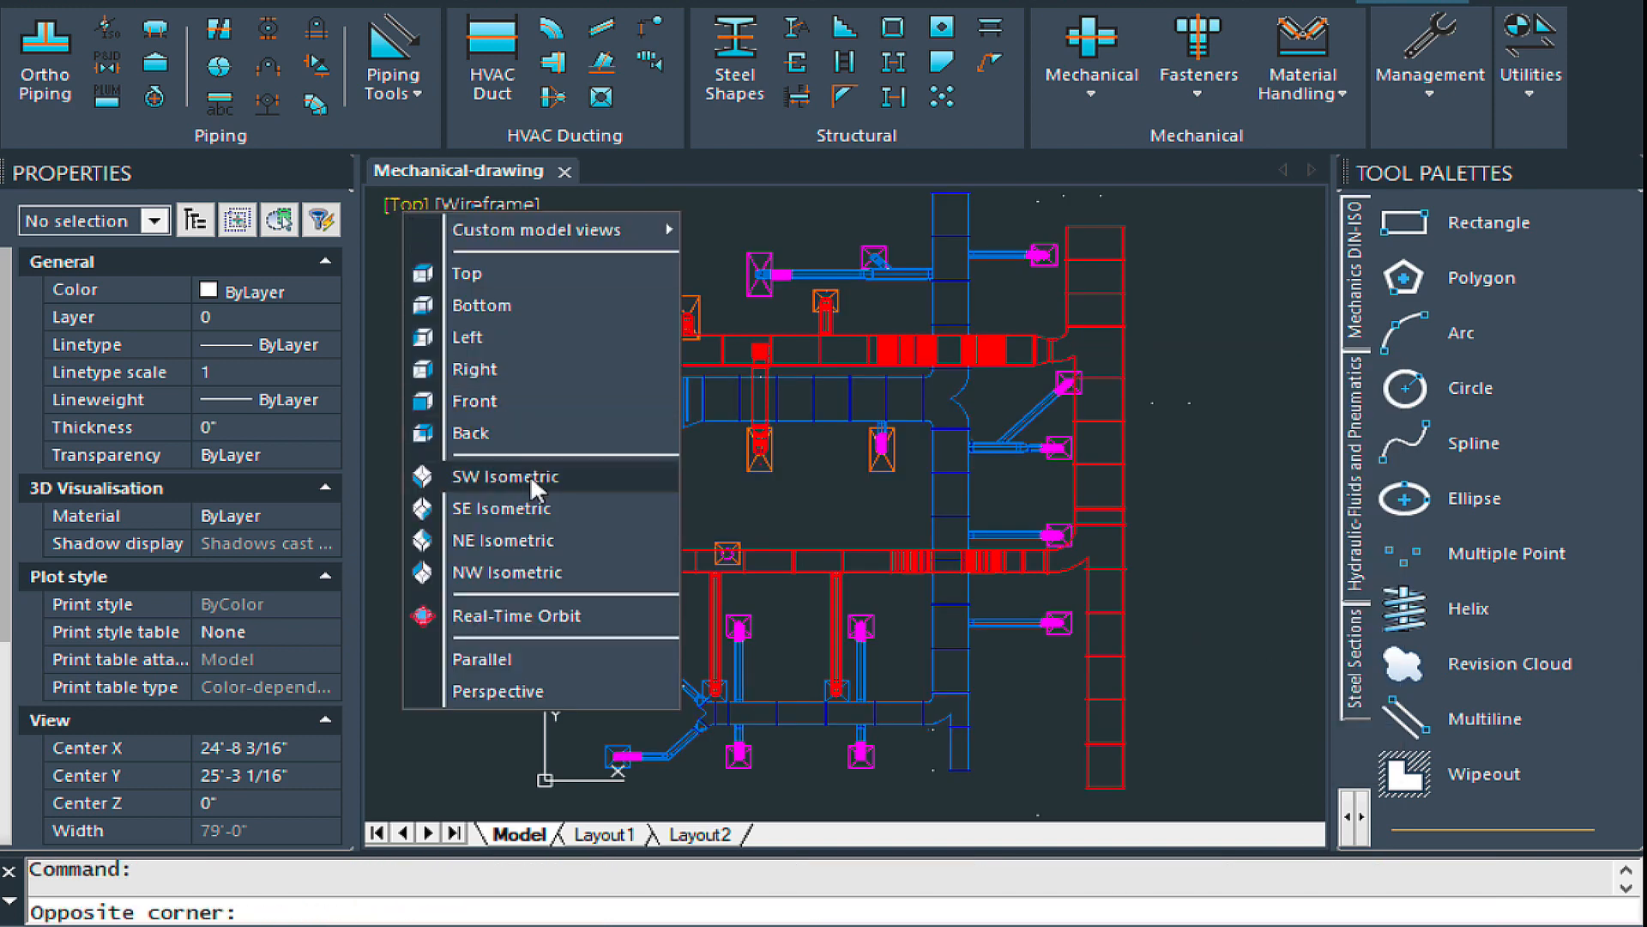
- Show the ductwork in SW Isometric with Realistic shading and start the print command (PL)
click(504, 475)
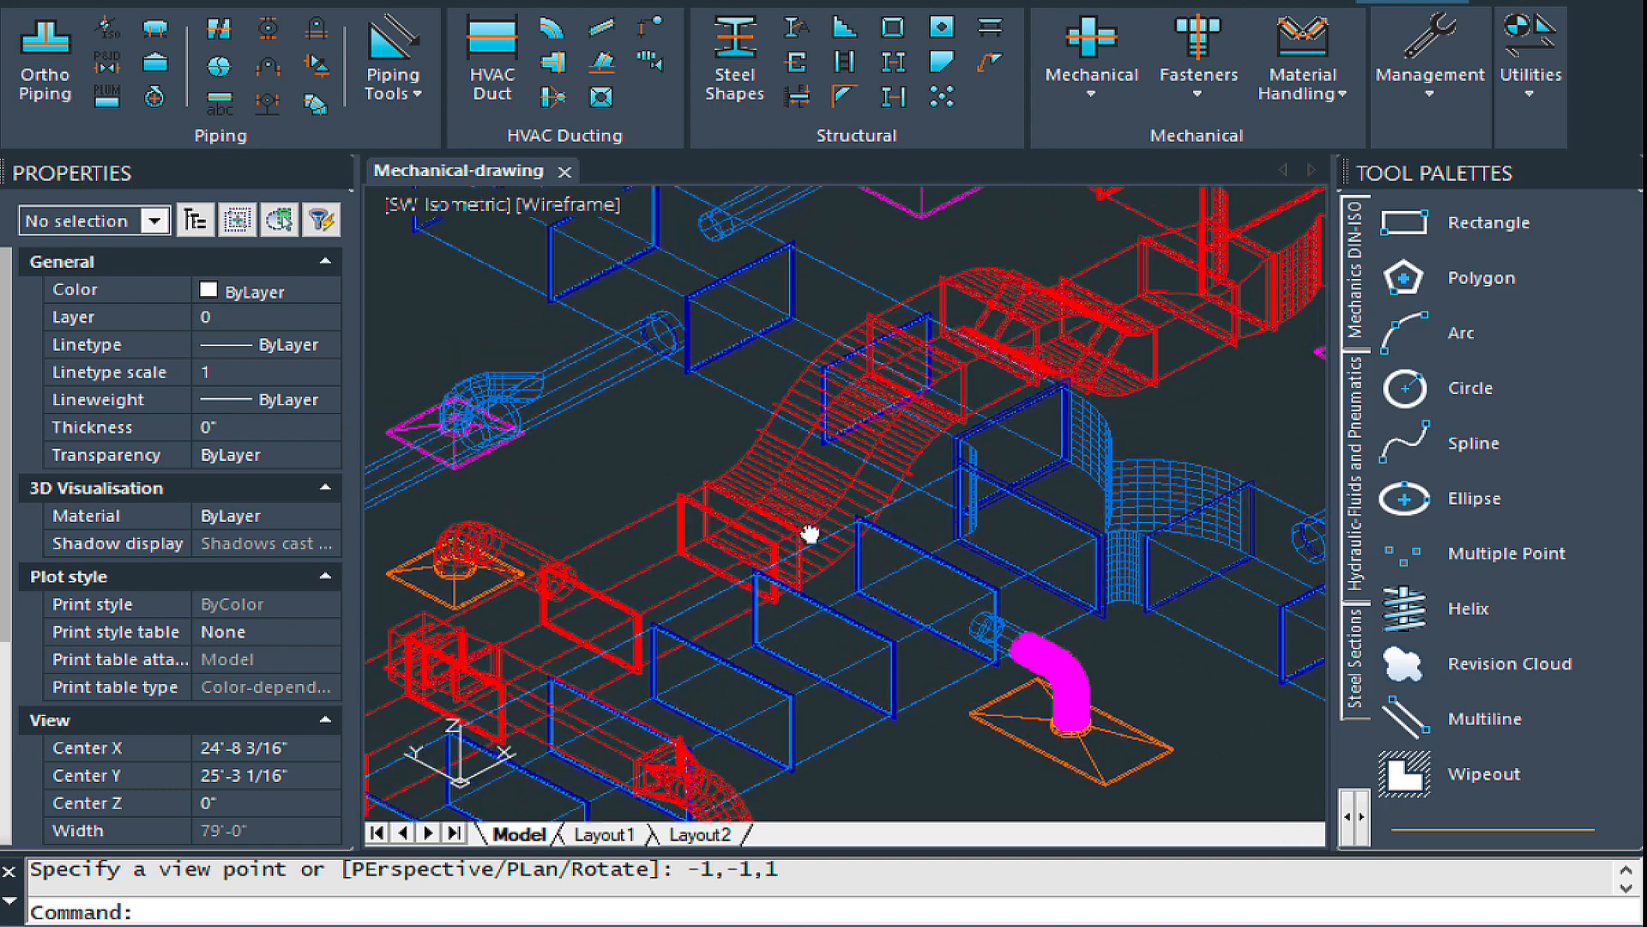
key(Escape)
text(SHADE)
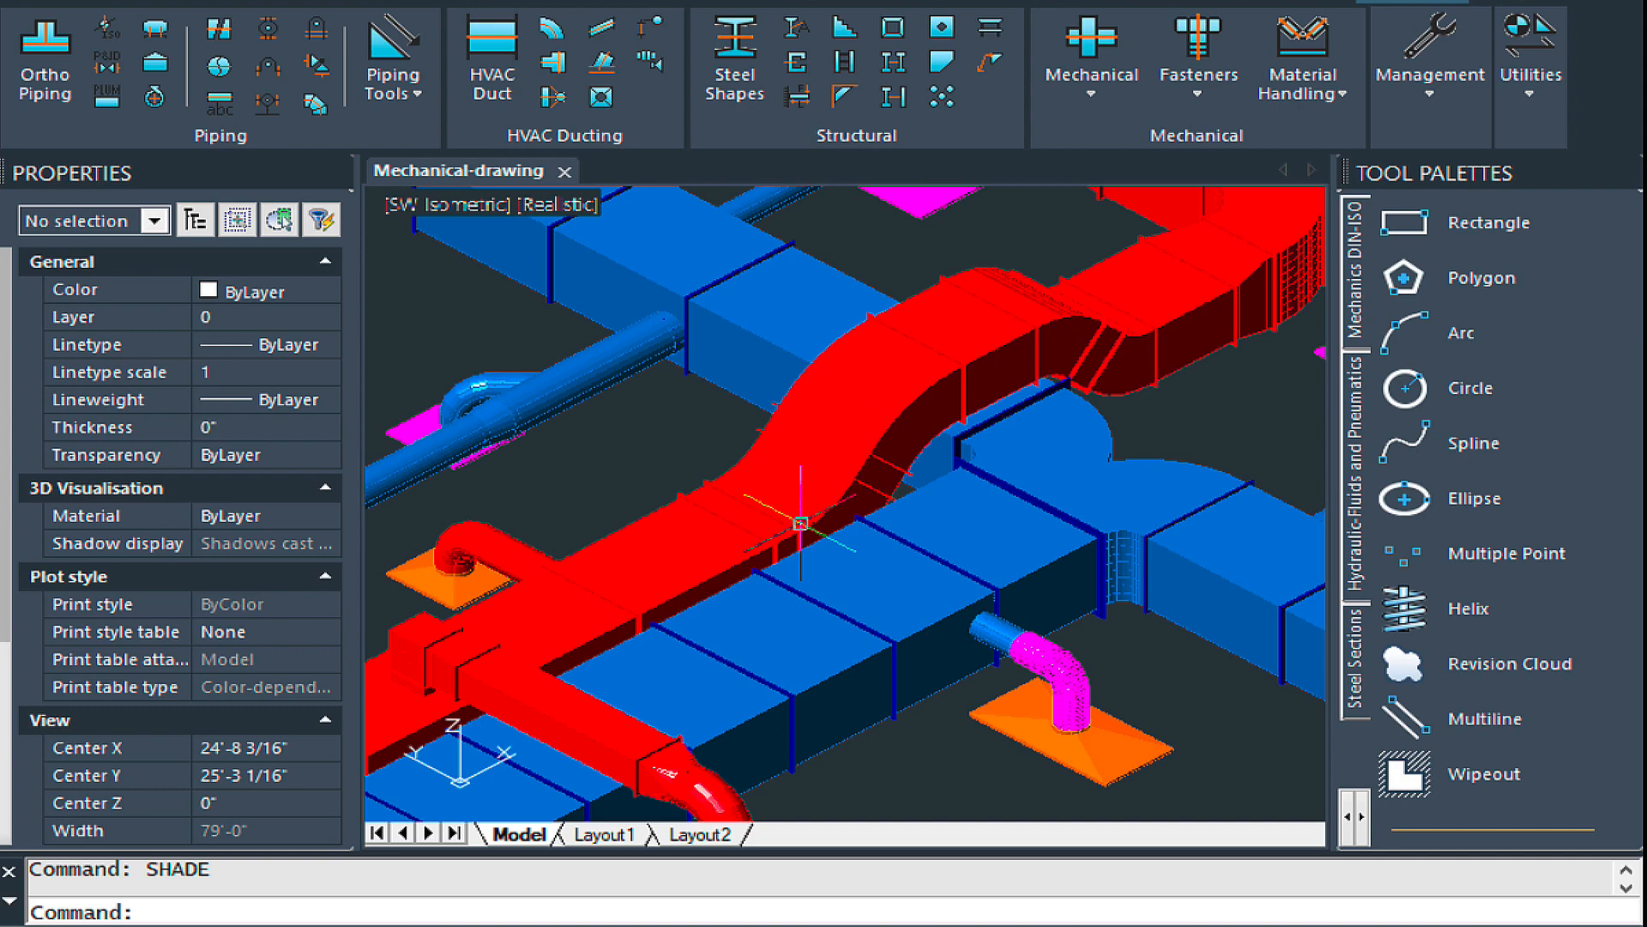
text(PL)
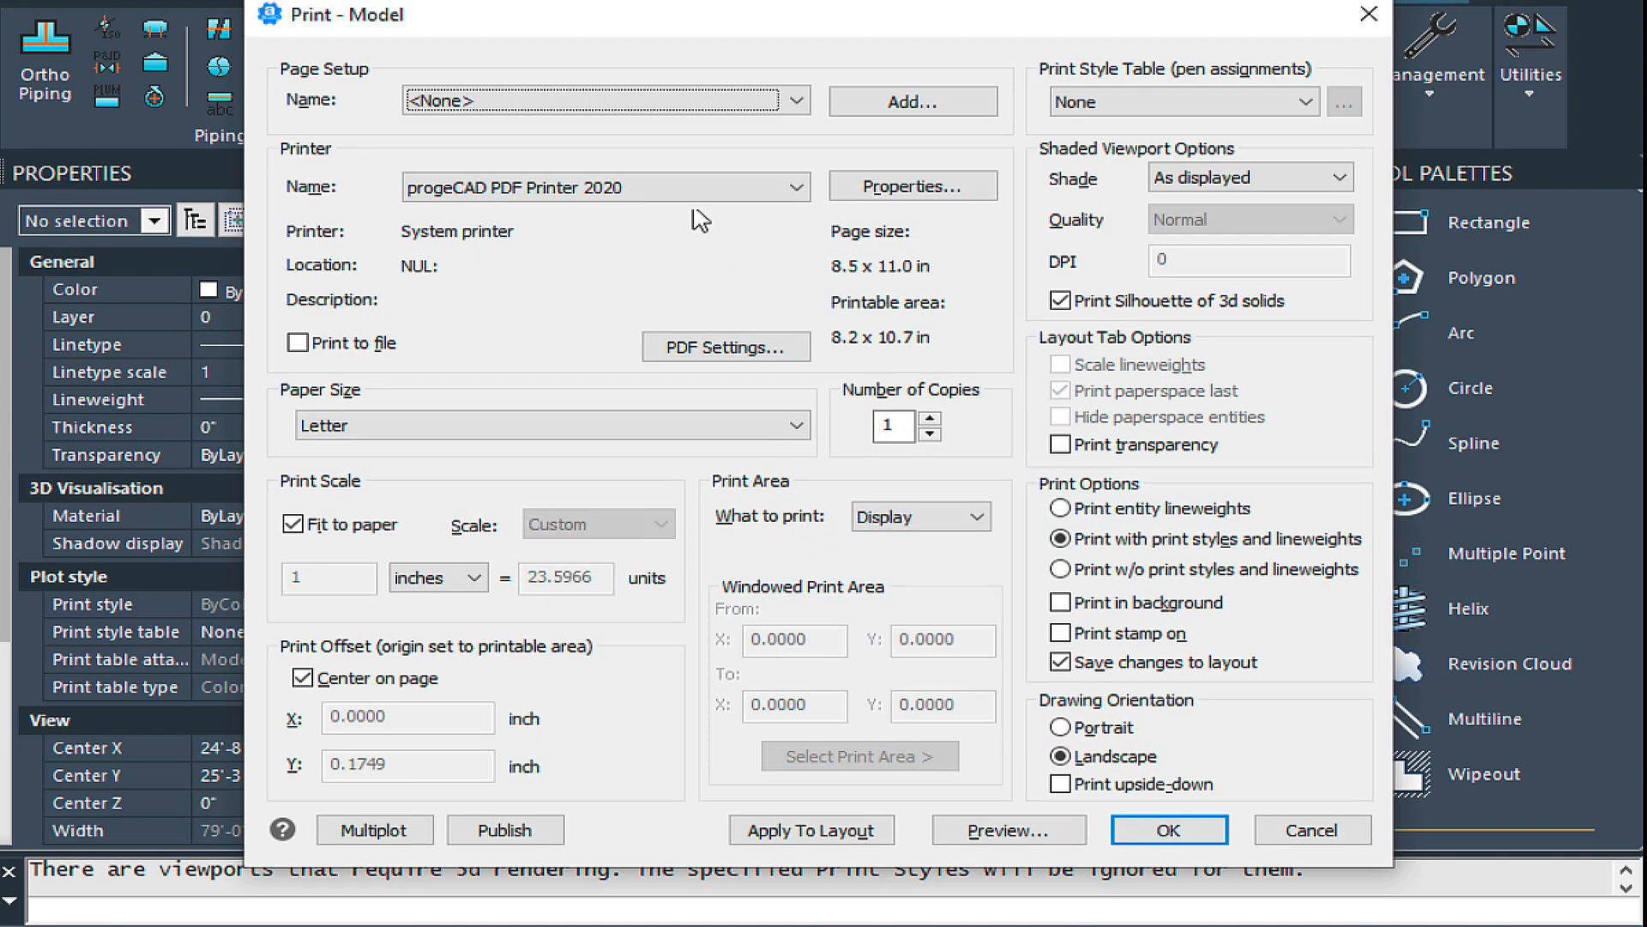
- Keep progeCAD PDF Printer 2020 and preview the shaded ductwork print
click(795, 185)
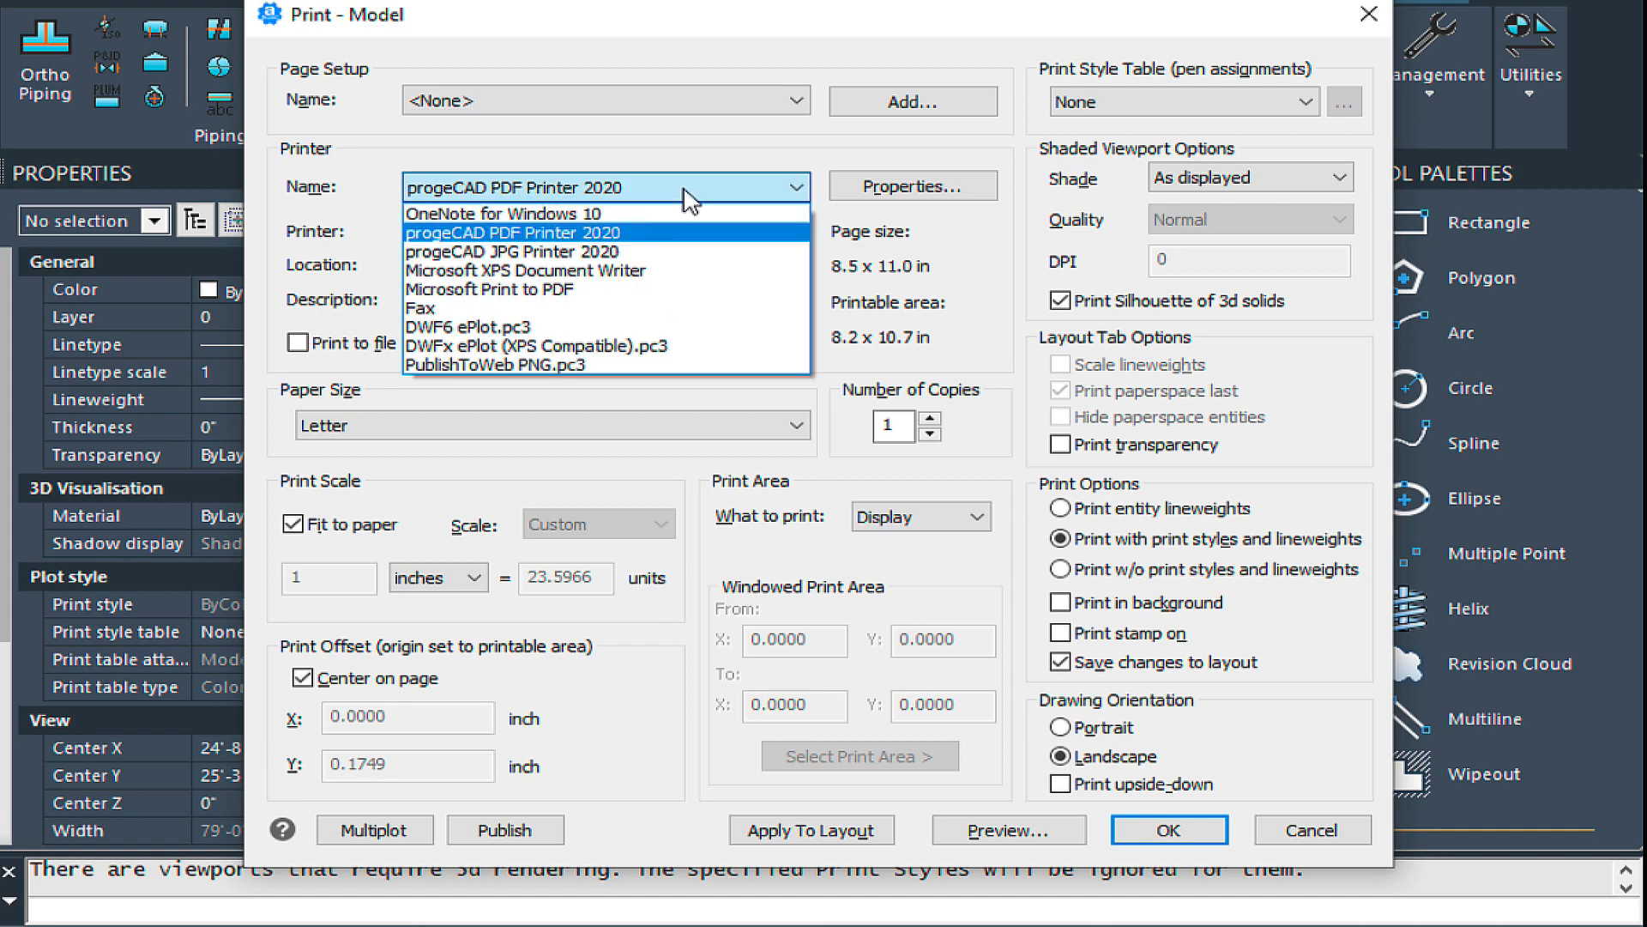
click(515, 231)
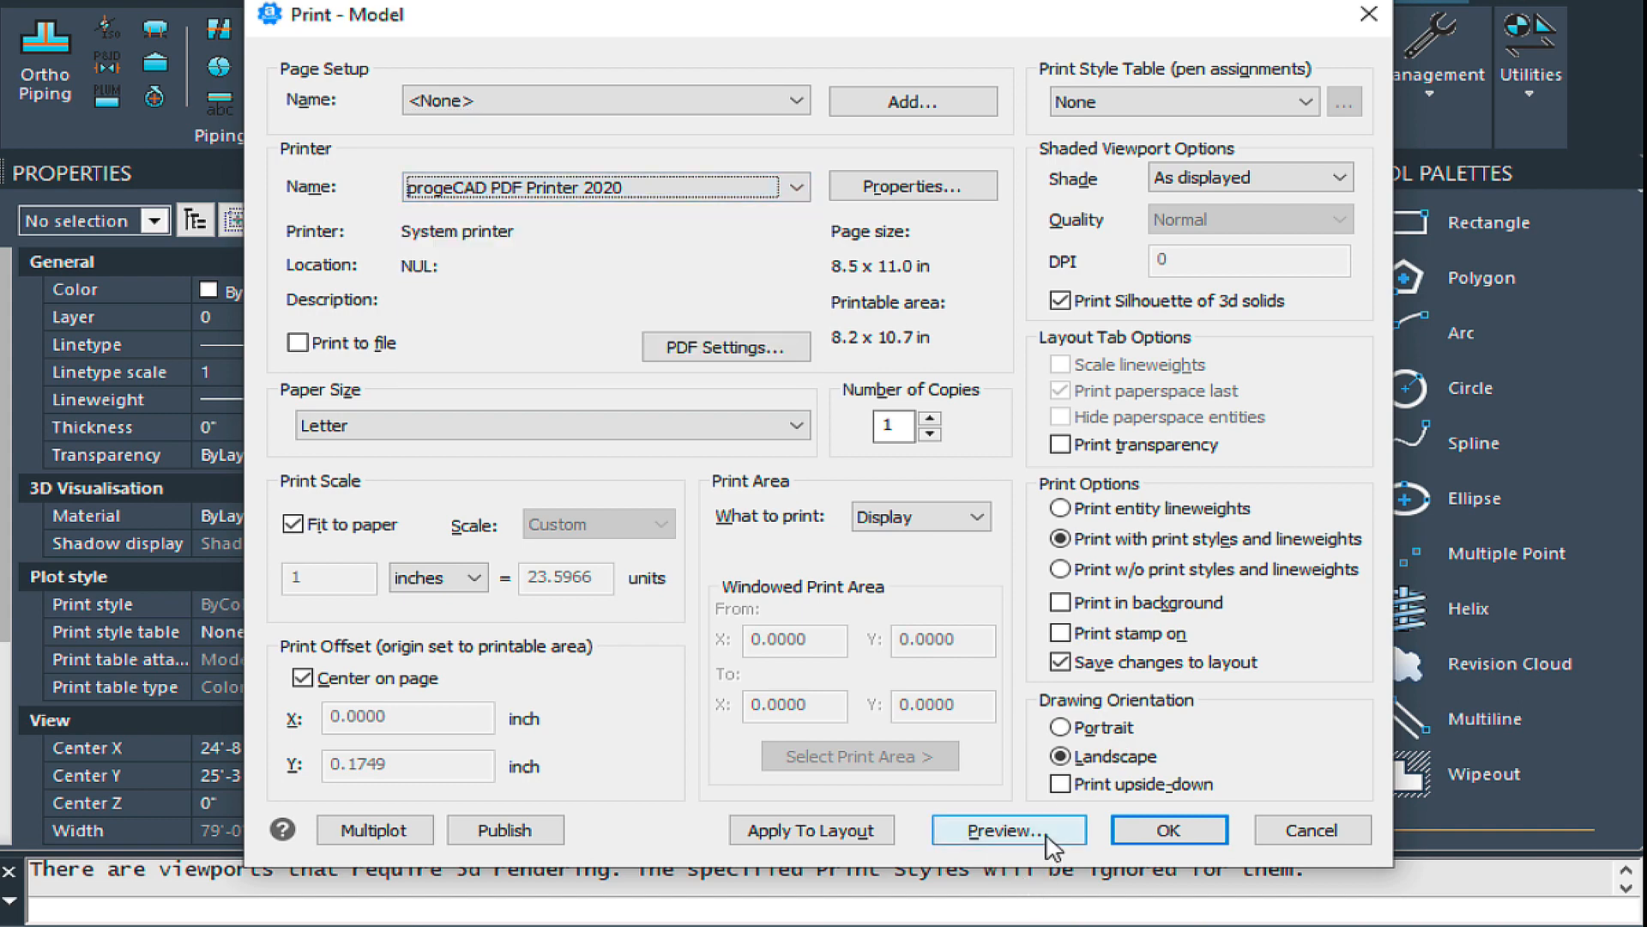
click(1008, 829)
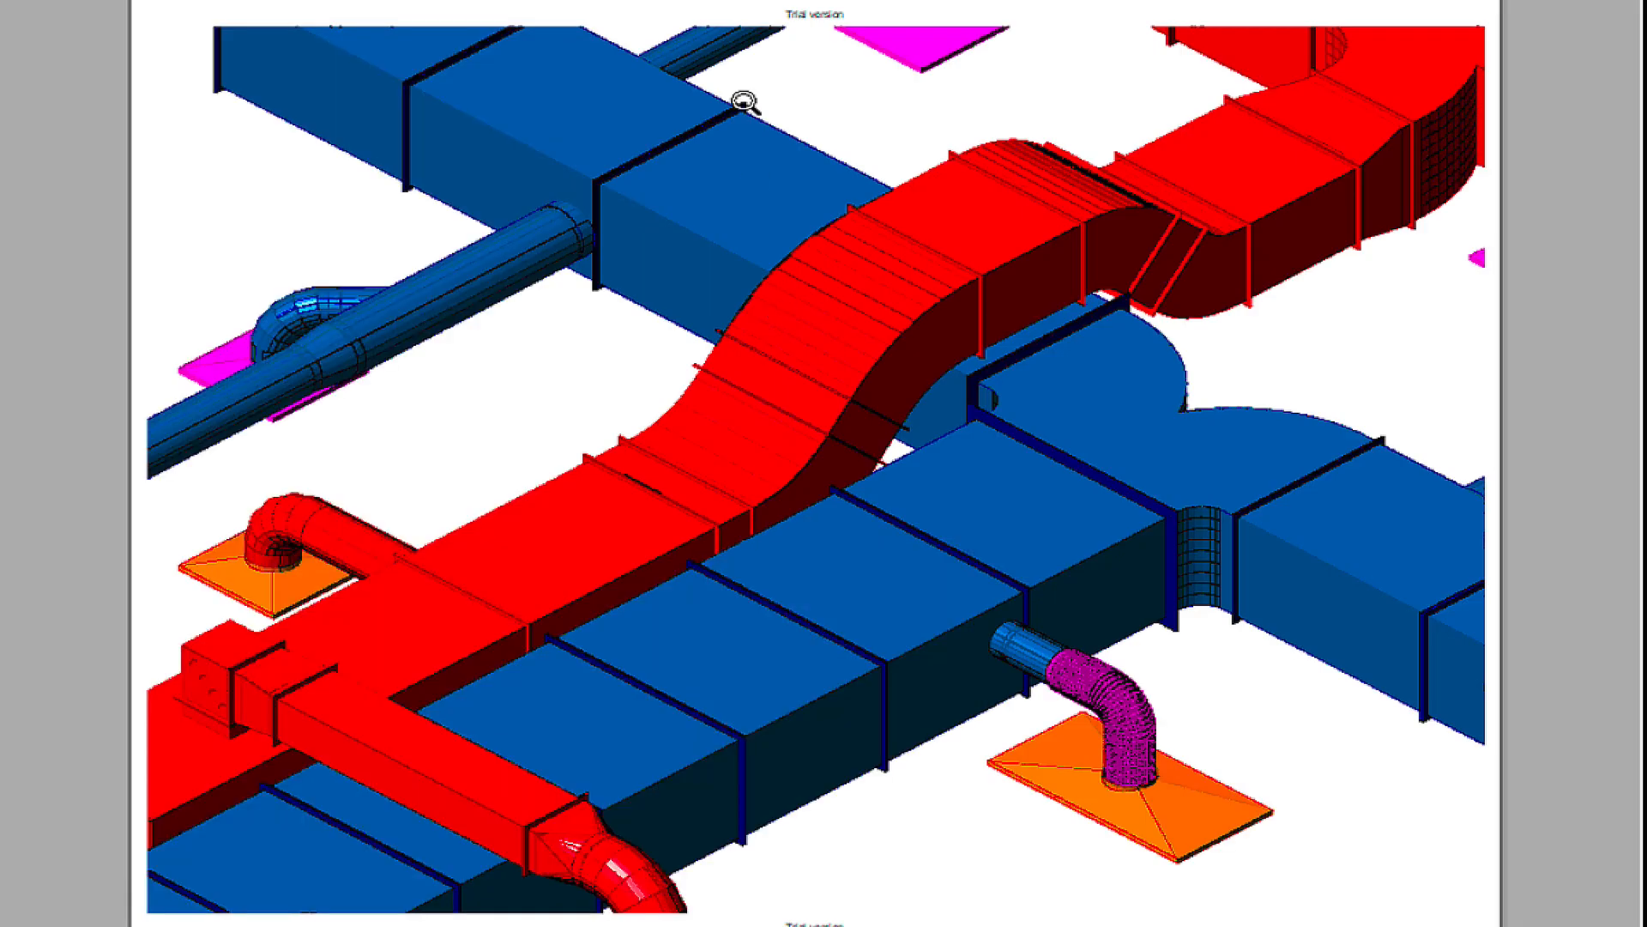